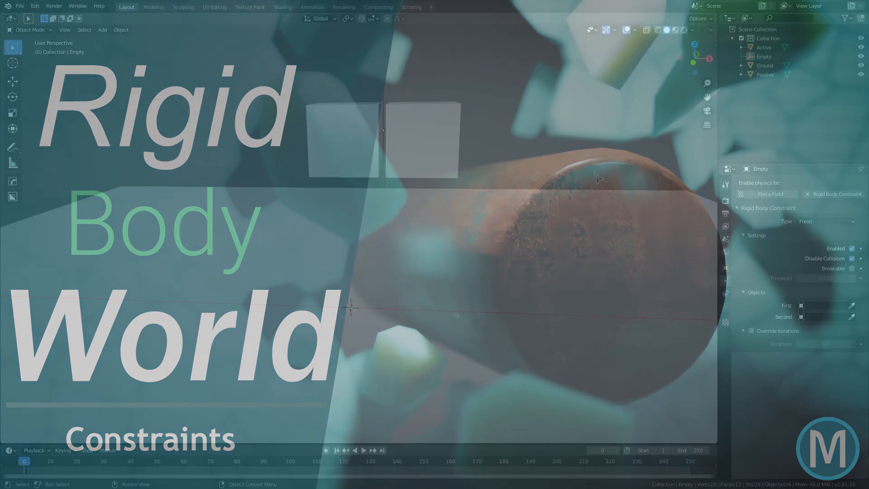
Pick the Passive cube as First and the Active cube as Second on the fixed constraint, then play.
{"action": "left_click", "coordinate": [363, 450]}
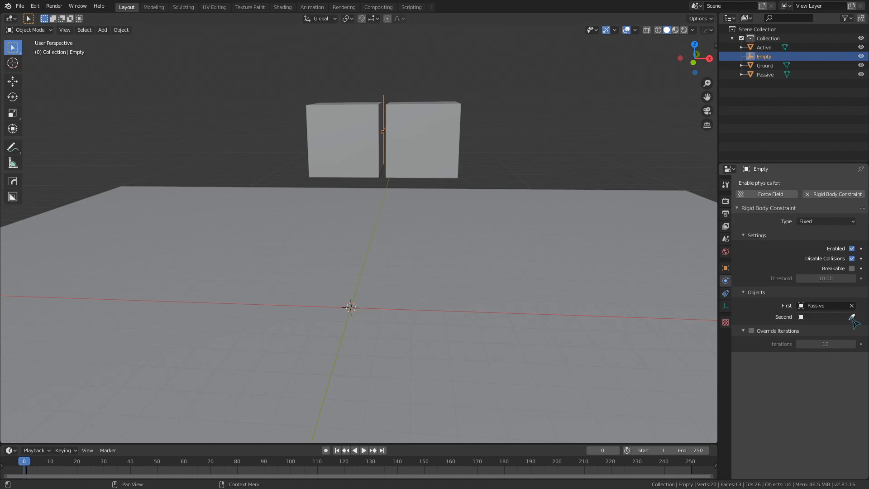
{"action": "left_click", "coordinate": [363, 450]}
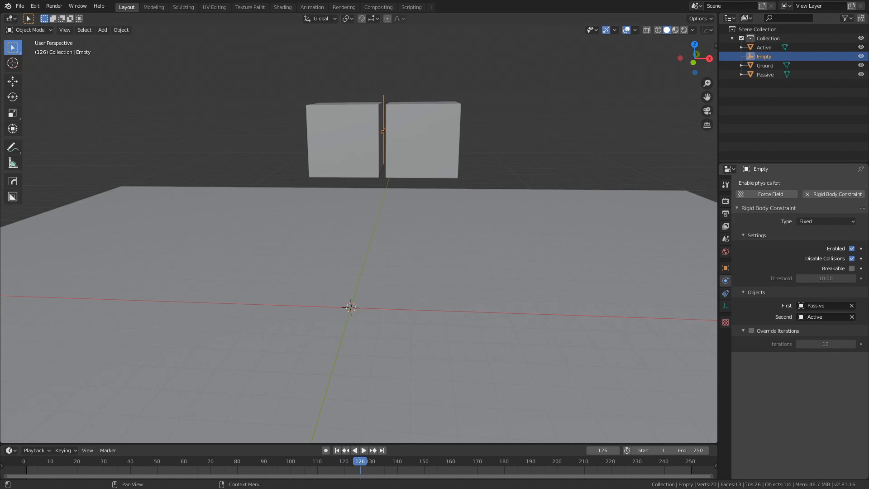
Switch the constraint type to Point and play the simulation between the two cubes.
{"action": "left_click", "coordinate": [825, 221]}
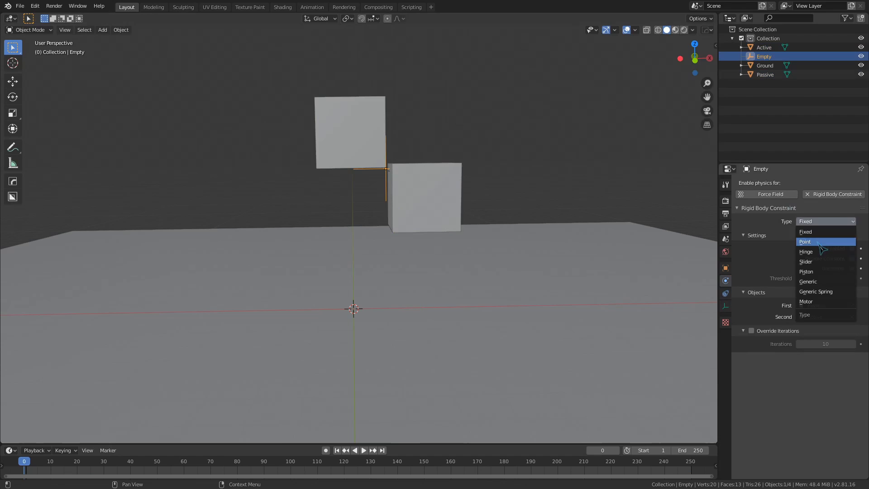
{"action": "left_click", "coordinate": [804, 241]}
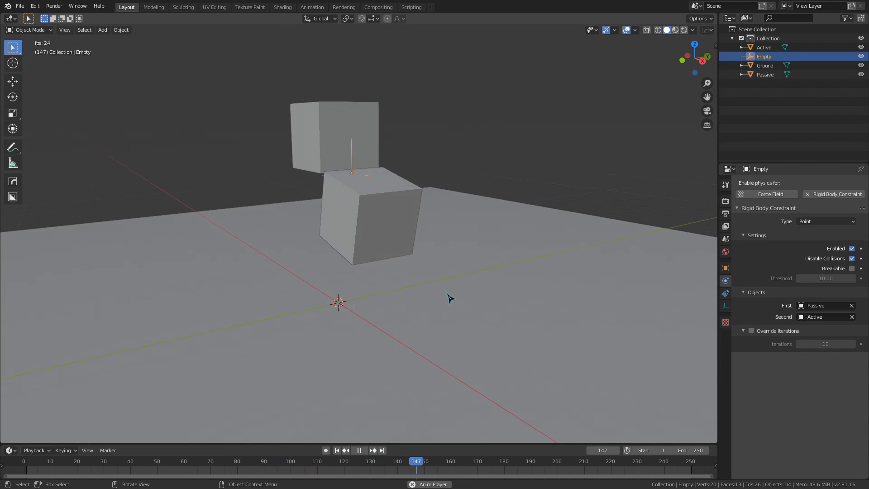
{"action": "left_click", "coordinate": [359, 450]}
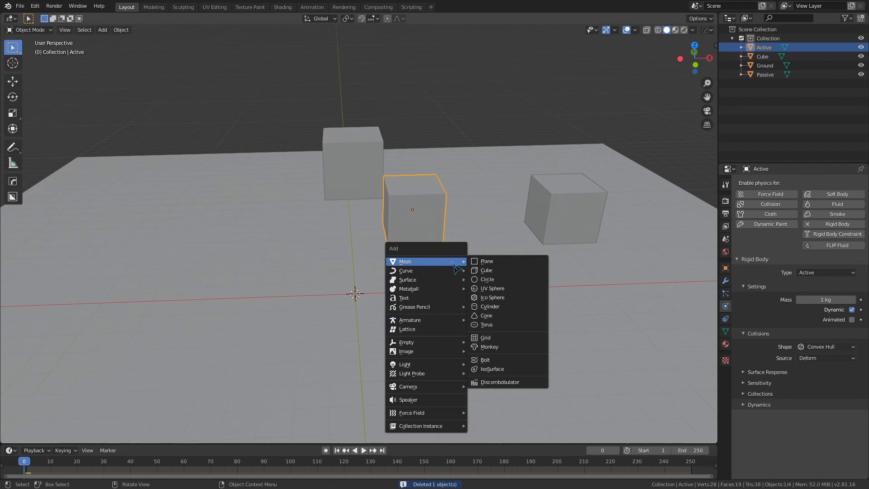
Add a Plain Axes empty and make the third cube an animated Active rigid body.
{"action": "left_click", "coordinate": [406, 342]}
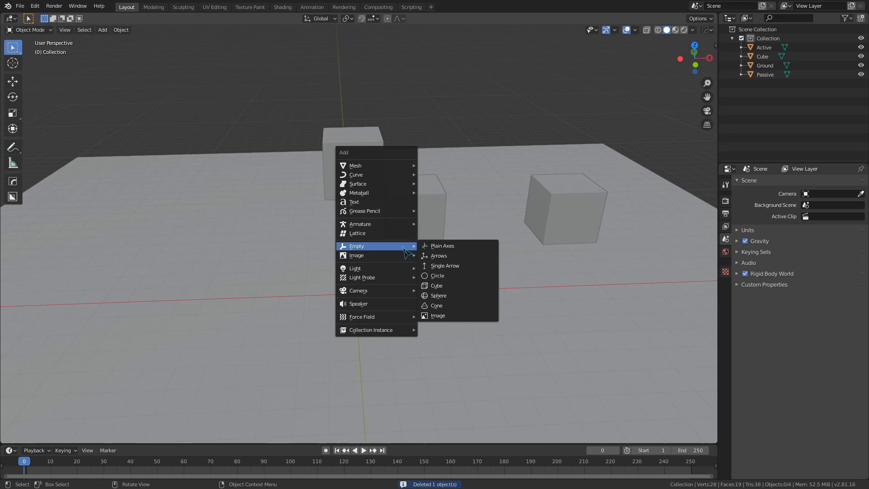
{"action": "mouse_move", "coordinate": [446, 315]}
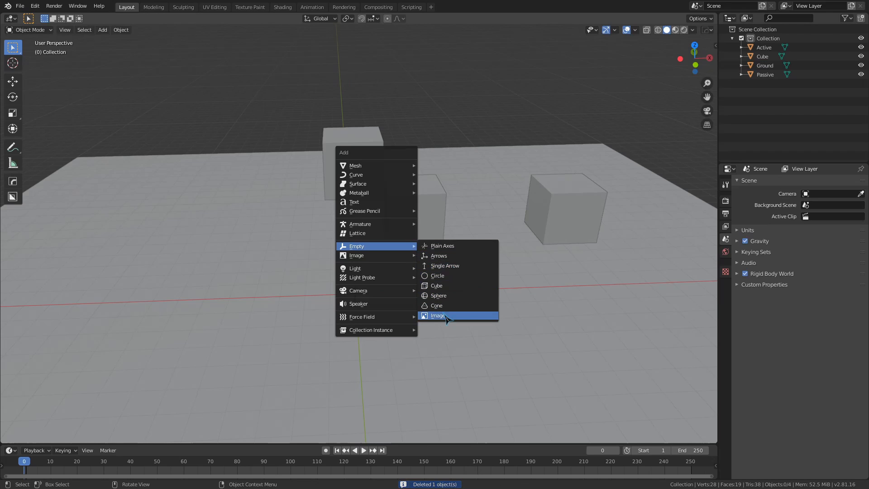
{"action": "left_click", "coordinate": [438, 315]}
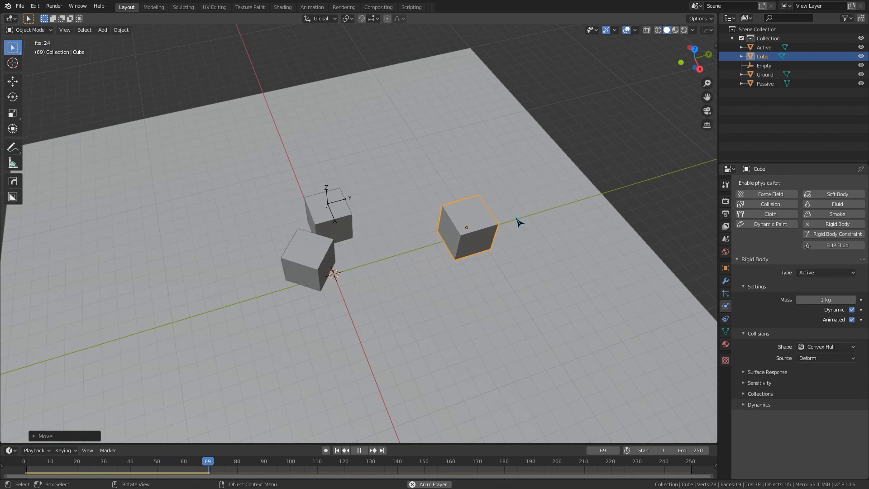
{"action": "left_click", "coordinate": [359, 450]}
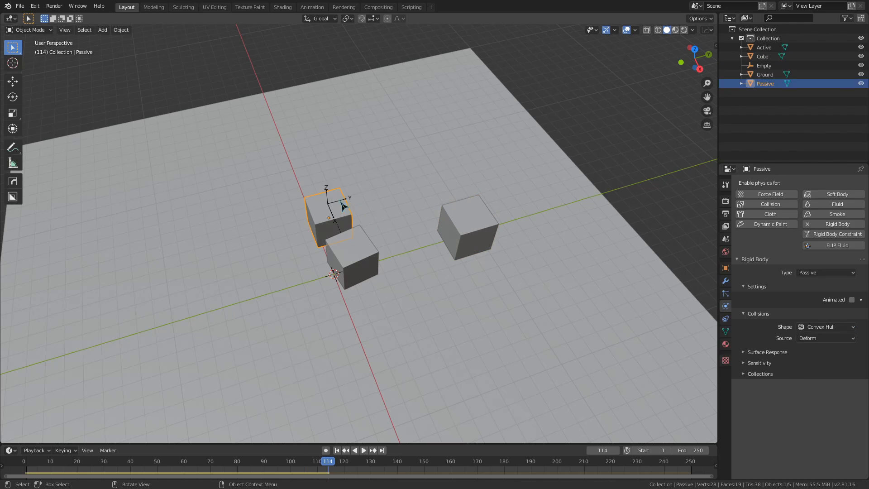
{"action": "left_click", "coordinate": [764, 65]}
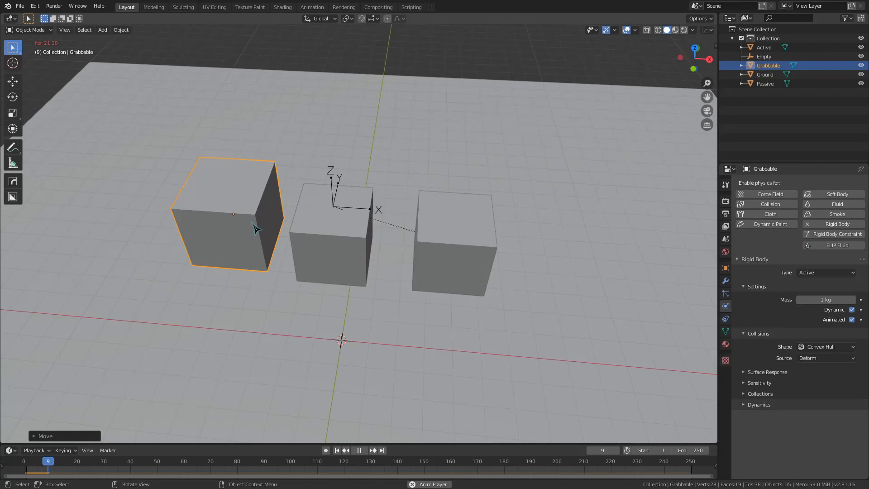
Play the timeline and select objects to inspect their rigid body settings.
{"action": "left_click", "coordinate": [359, 450]}
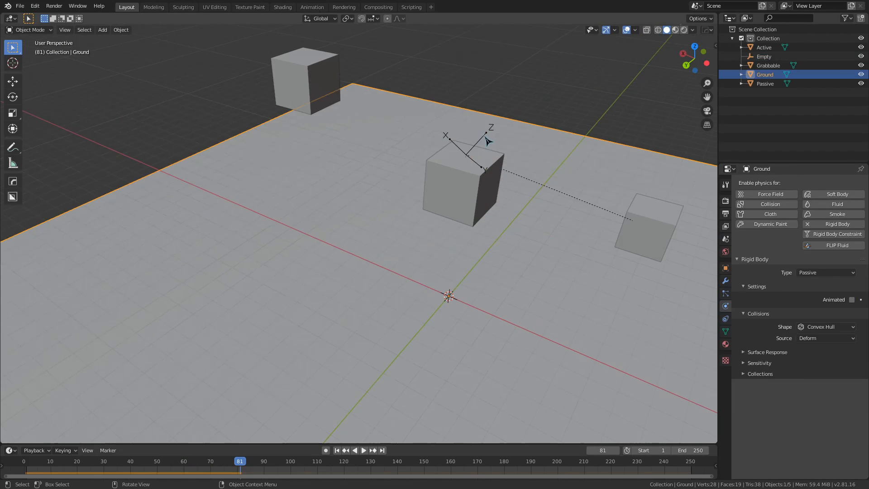
{"action": "left_click", "coordinate": [764, 57]}
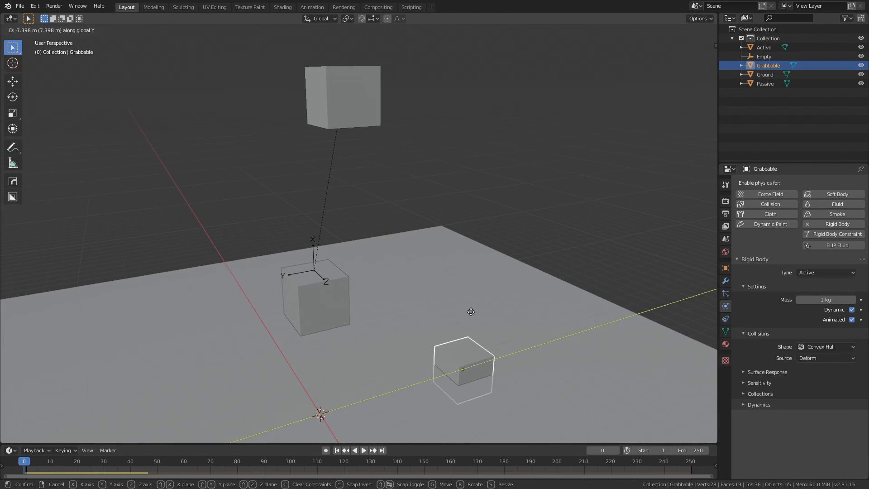
Move the Grabbable cube along Y during playback so the constrained cubes react.
{"action": "left_click", "coordinate": [364, 450]}
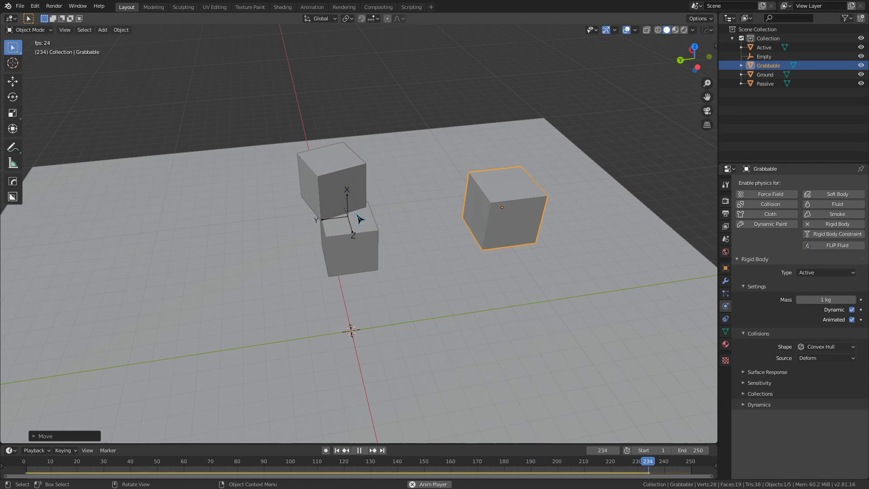
{"action": "left_click", "coordinate": [764, 56]}
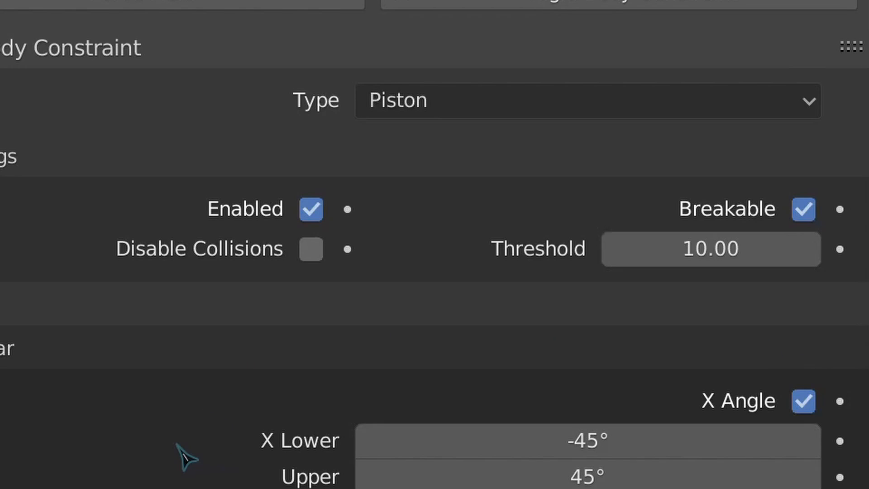
{"action": "mouse_move", "coordinate": [449, 120]}
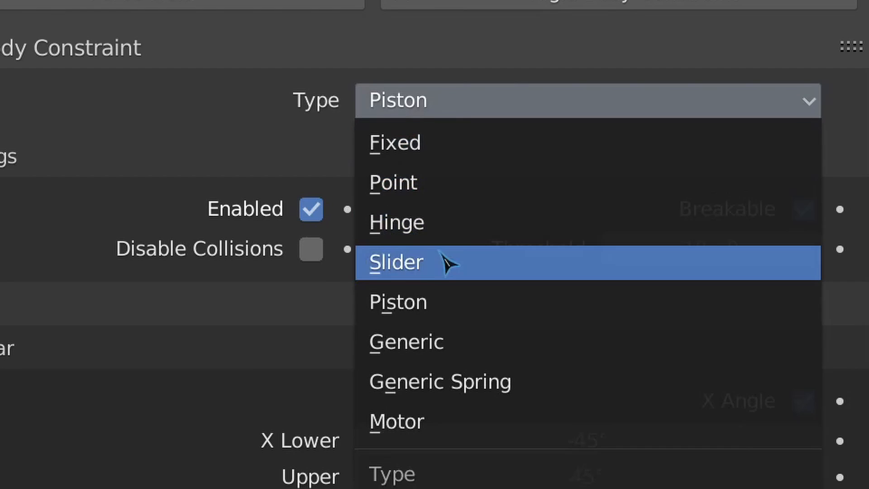
Set the constraint to Generic with X, Y, Z angles locked at 0° and linear X/Y limits at 0 m.
{"action": "left_click", "coordinate": [405, 341]}
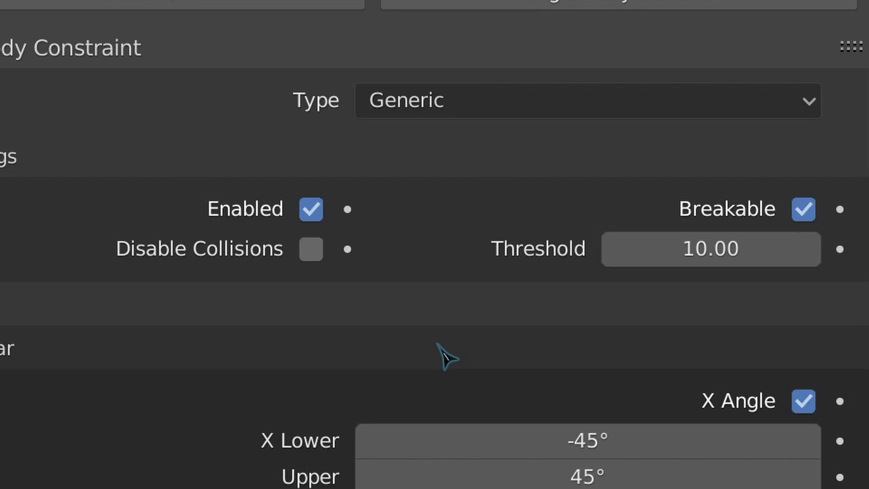
{"action": "mouse_move", "coordinate": [444, 355]}
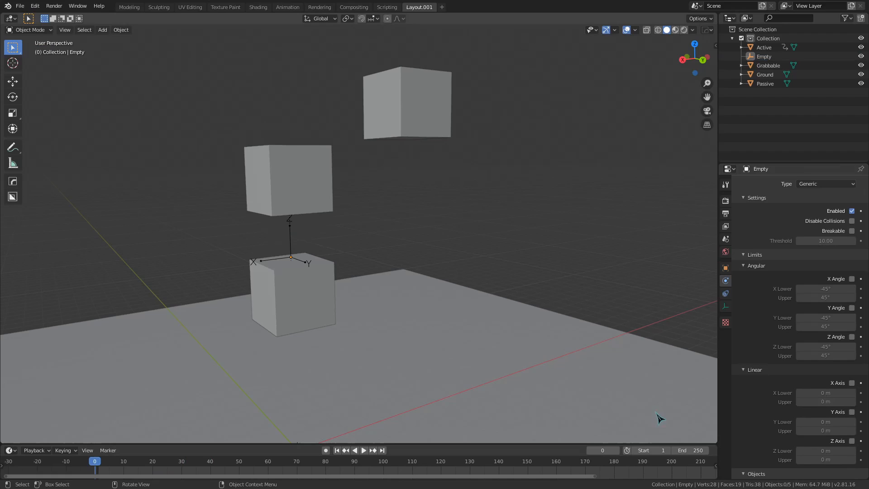
{"action": "left_click", "coordinate": [853, 382]}
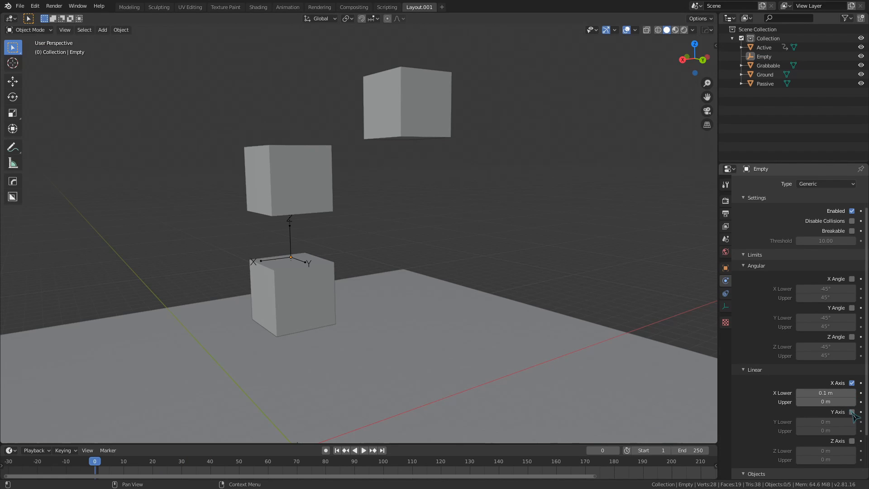
{"action": "left_click", "coordinate": [852, 411]}
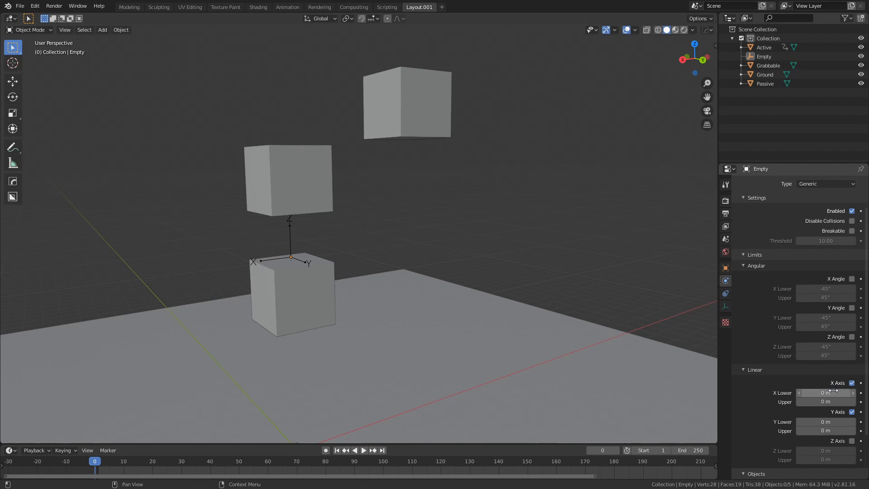
{"action": "left_click", "coordinate": [355, 451]}
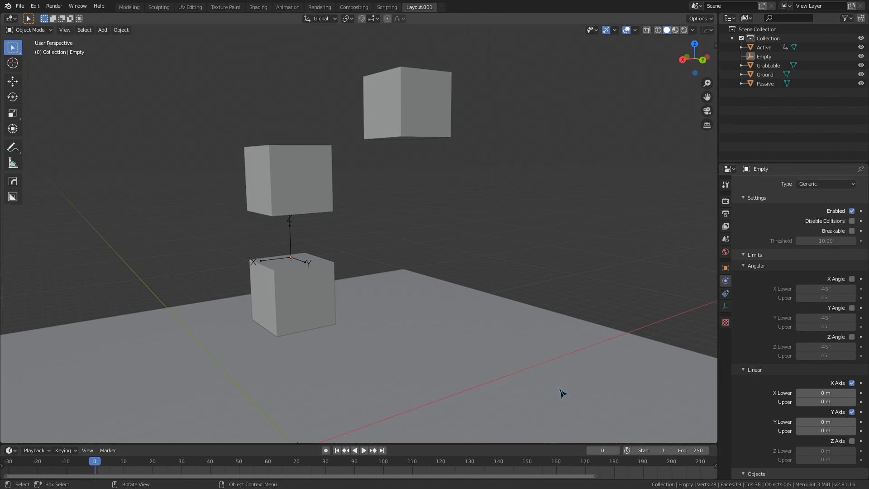
{"action": "left_click", "coordinate": [355, 450]}
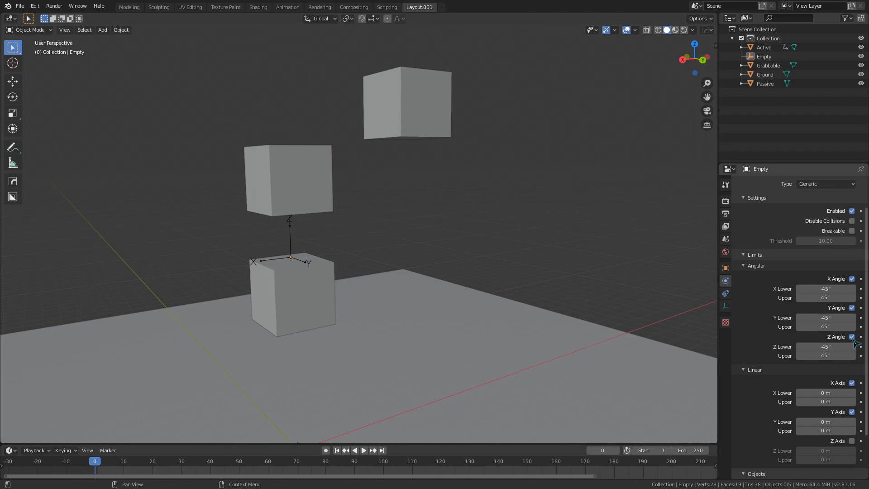
{"action": "left_click", "coordinate": [826, 346]}
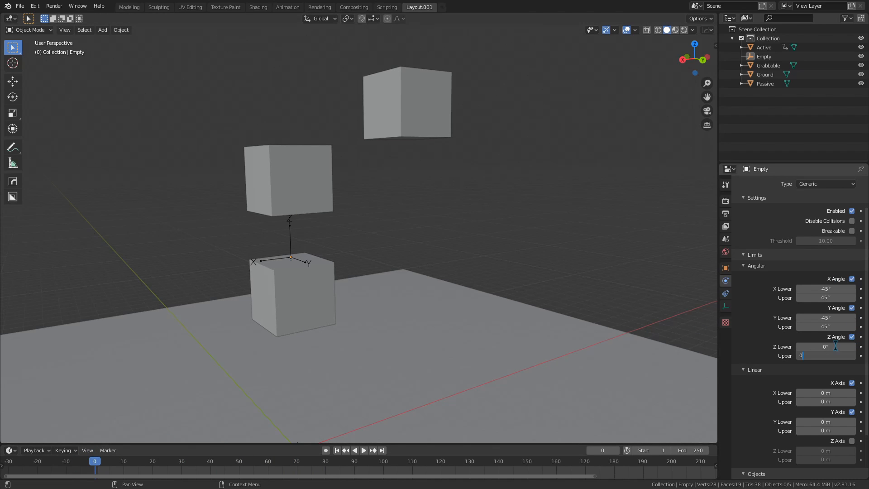
{"action": "left_click", "coordinate": [355, 450]}
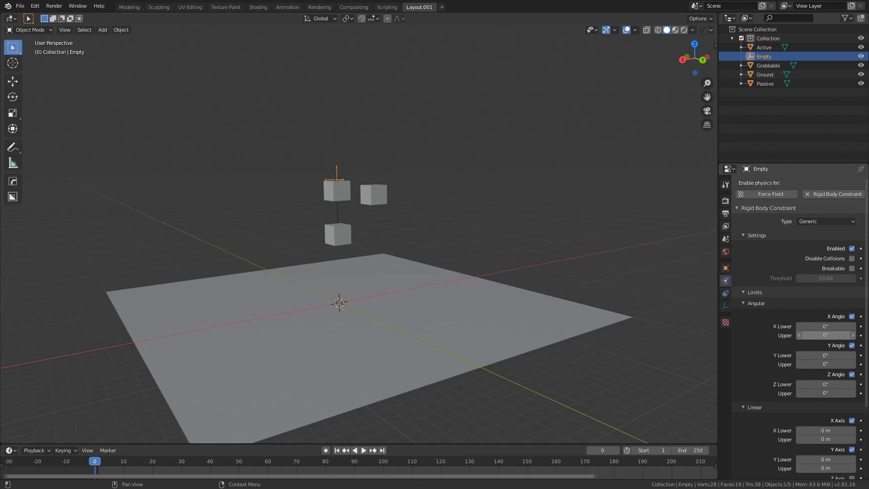
Change the constraint to Generic Spring with the linear Z axis spring enabled and play it.
{"action": "left_click", "coordinate": [826, 221]}
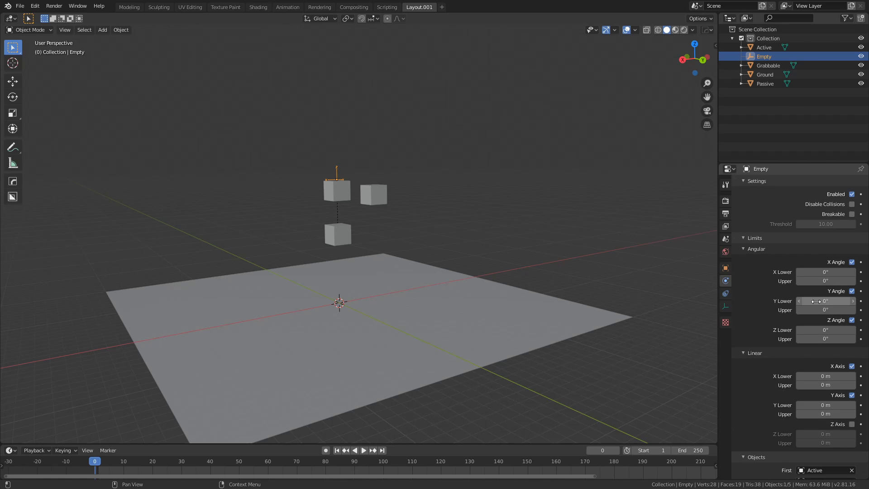
{"action": "scroll", "scroll_direction": "down", "scroll_amount": 3}
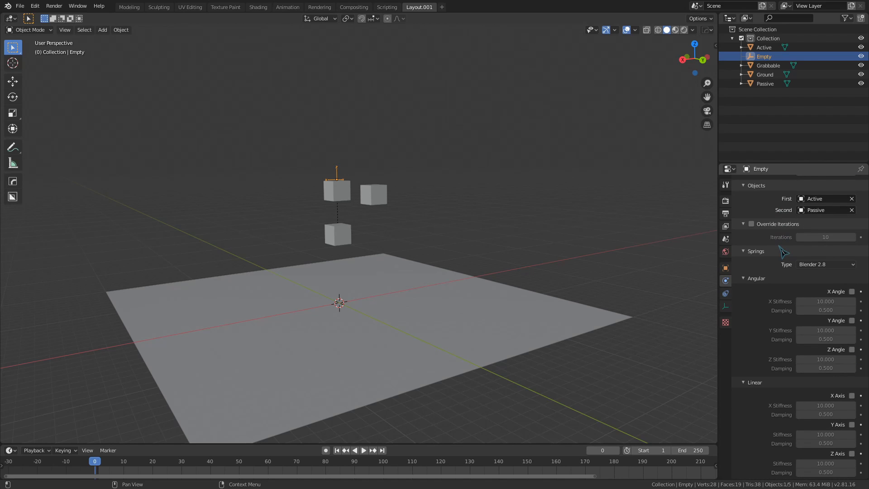
{"action": "mouse_move", "coordinate": [838, 279]}
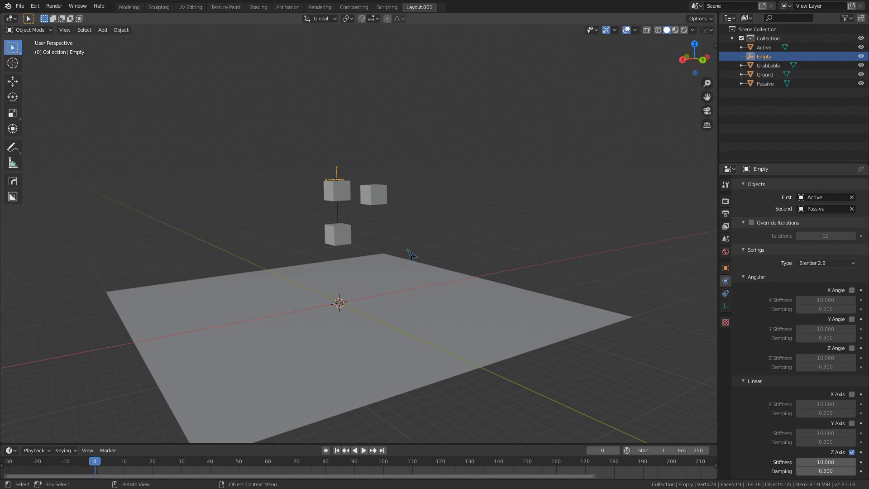
{"action": "left_click", "coordinate": [355, 450]}
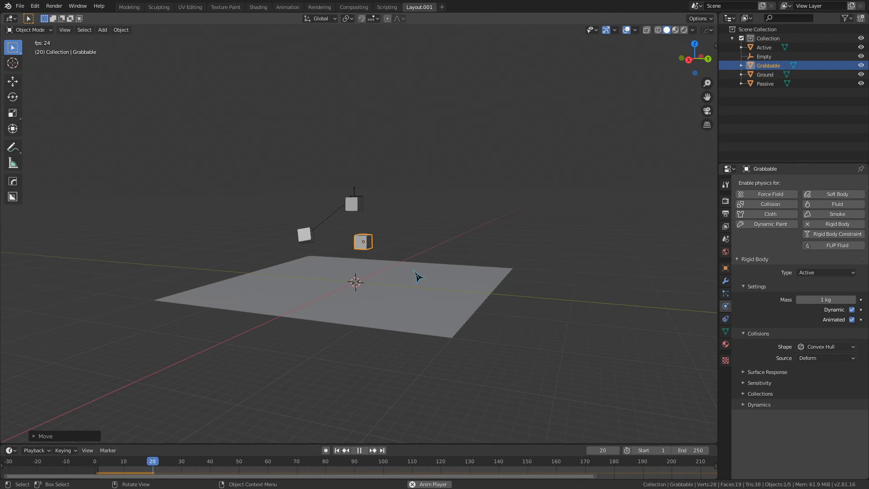
{"action": "left_click", "coordinate": [360, 450]}
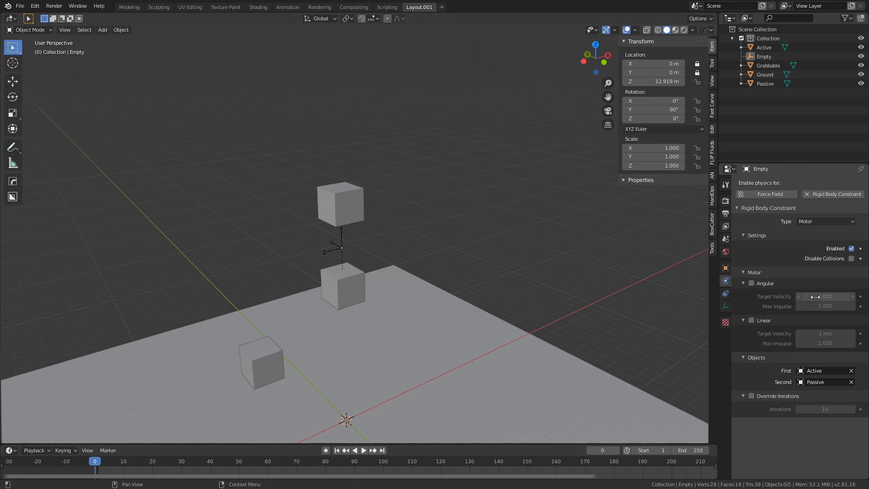
Enable the angular motor on the Motor constraint, play the simulation and rewind to frame 1.
{"action": "left_click", "coordinate": [751, 283]}
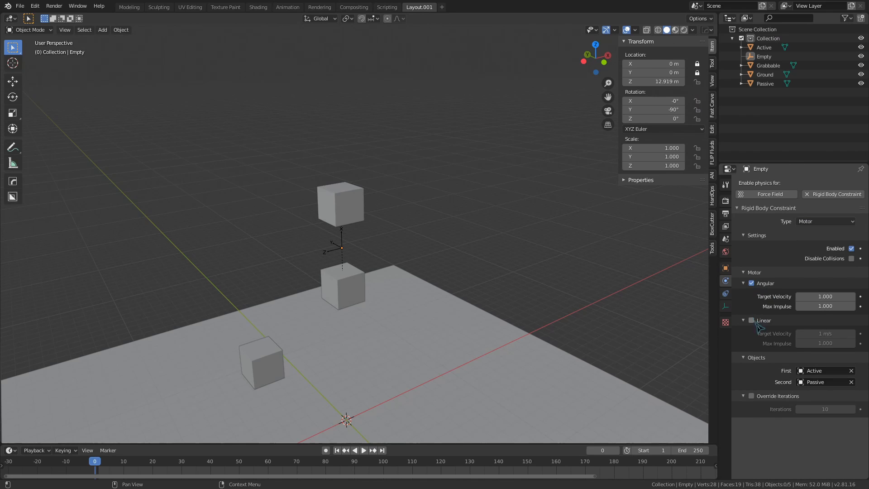
{"action": "left_click", "coordinate": [363, 450]}
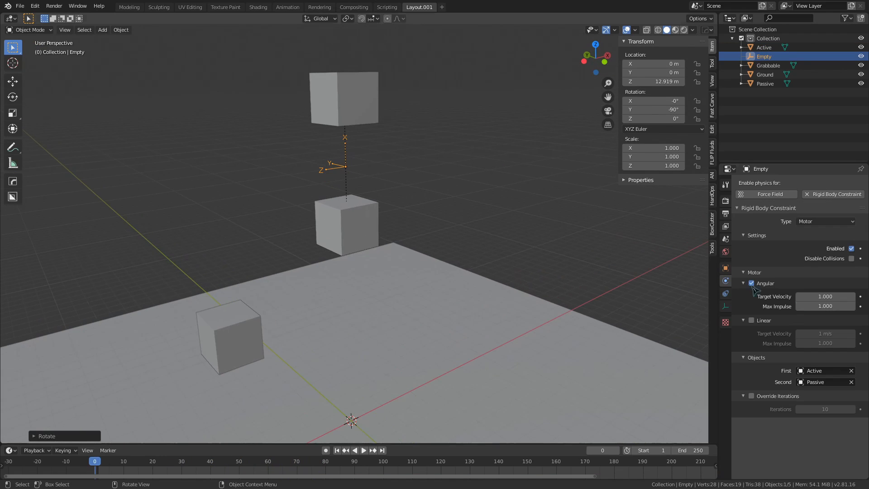
{"action": "left_click", "coordinate": [355, 450]}
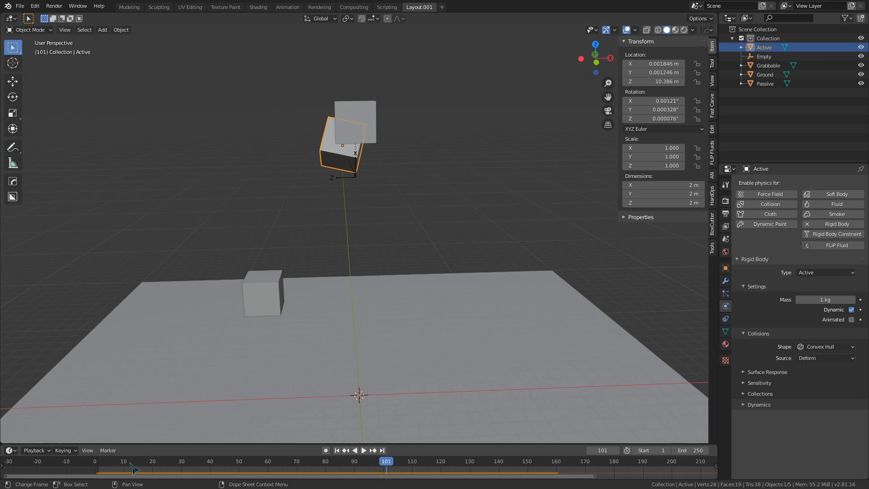
{"action": "left_click", "coordinate": [336, 450]}
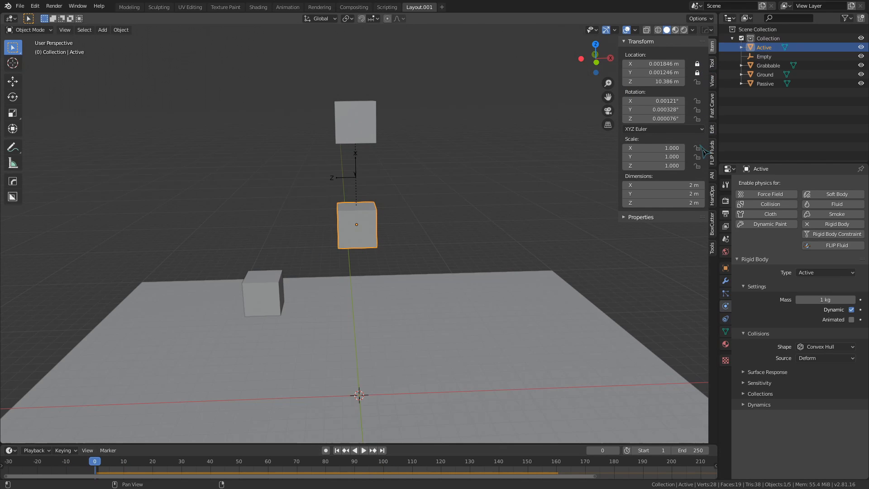
{"action": "left_click", "coordinate": [362, 450]}
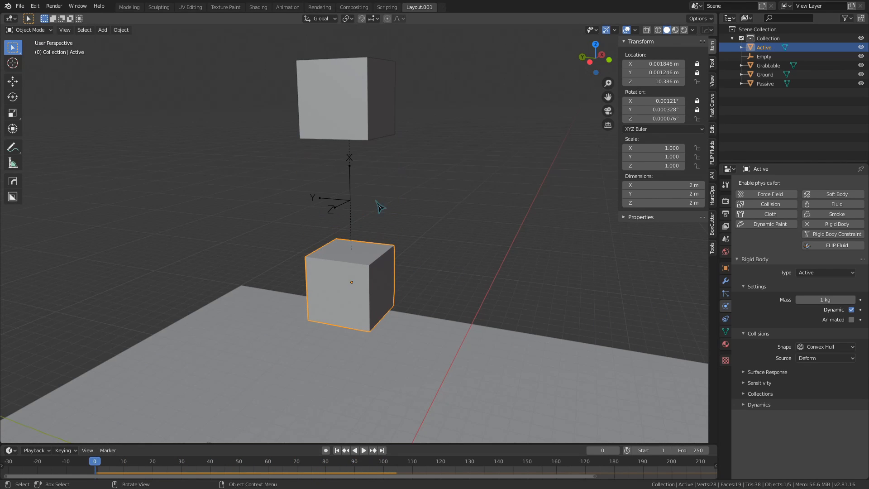
{"action": "left_click", "coordinate": [764, 56]}
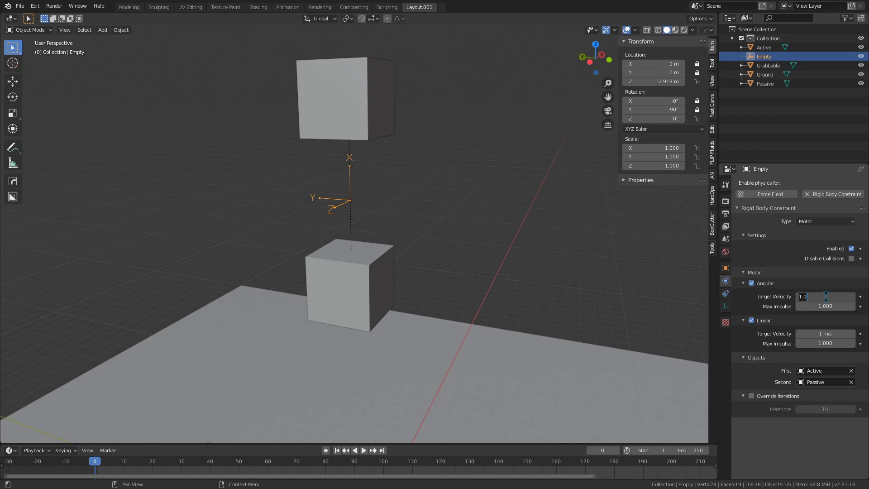
Edit the angular and linear target velocities and the linear max impulse, testing each in playback.
{"action": "left_click", "coordinate": [364, 450]}
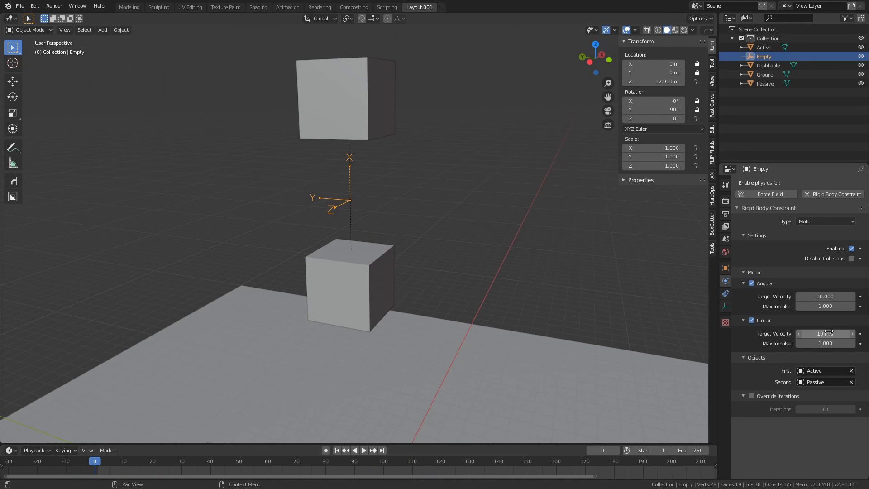
{"action": "left_click", "coordinate": [363, 450]}
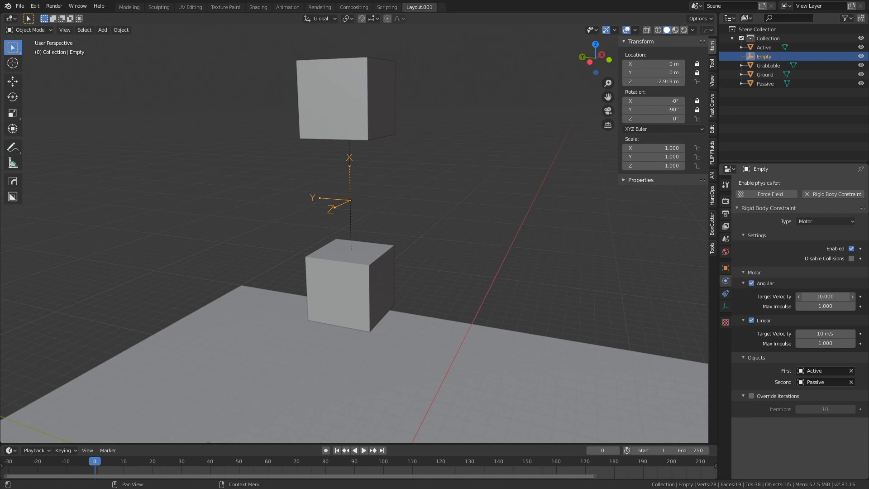
{"action": "left_click", "coordinate": [363, 450]}
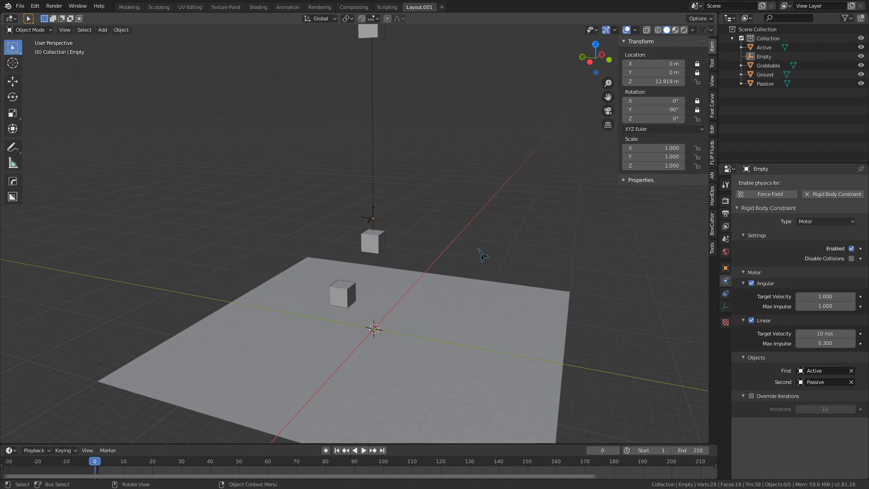
{"action": "left_click", "coordinate": [363, 450]}
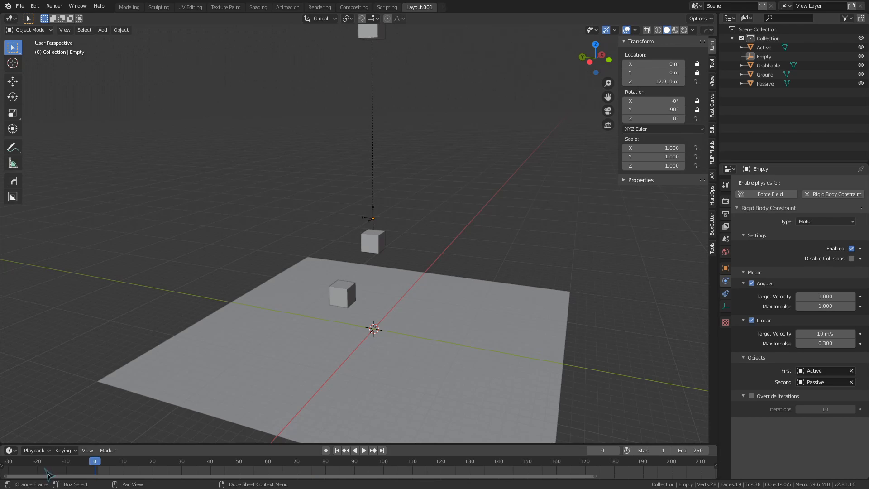
{"action": "left_click", "coordinate": [825, 343]}
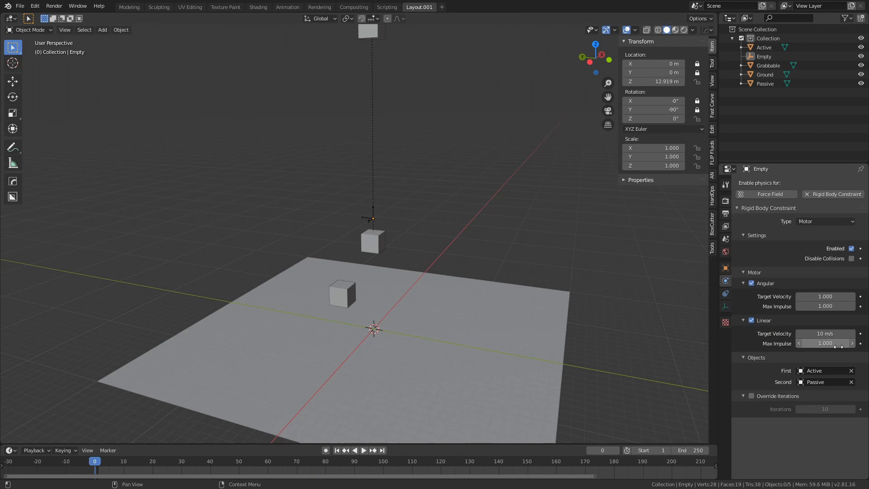
{"action": "left_click", "coordinate": [355, 450]}
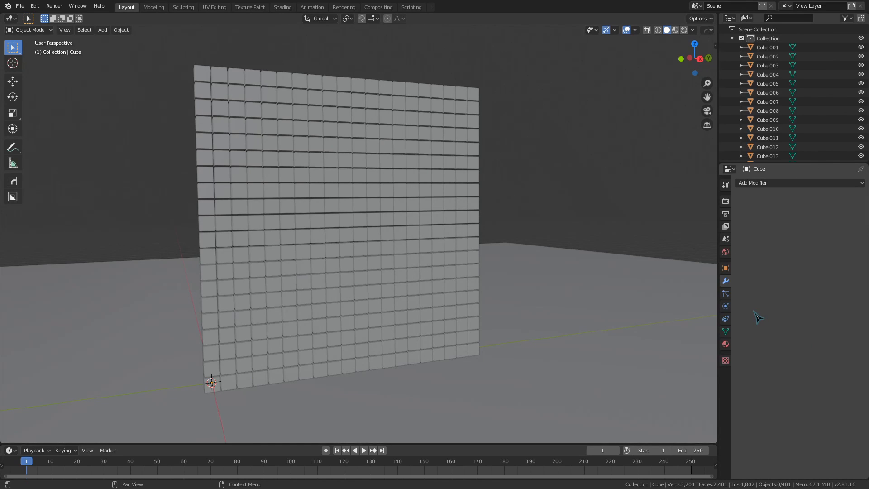
{"action": "mouse_move", "coordinate": [651, 319]}
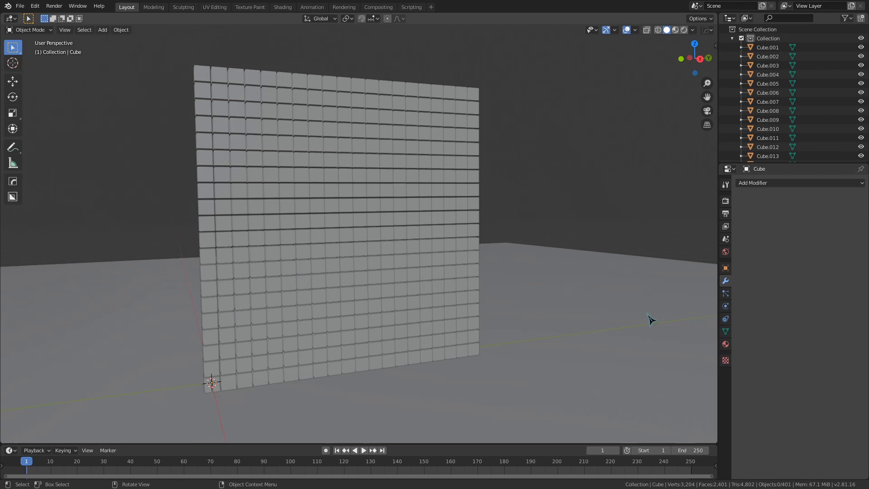
{"action": "mouse_move", "coordinate": [637, 316]}
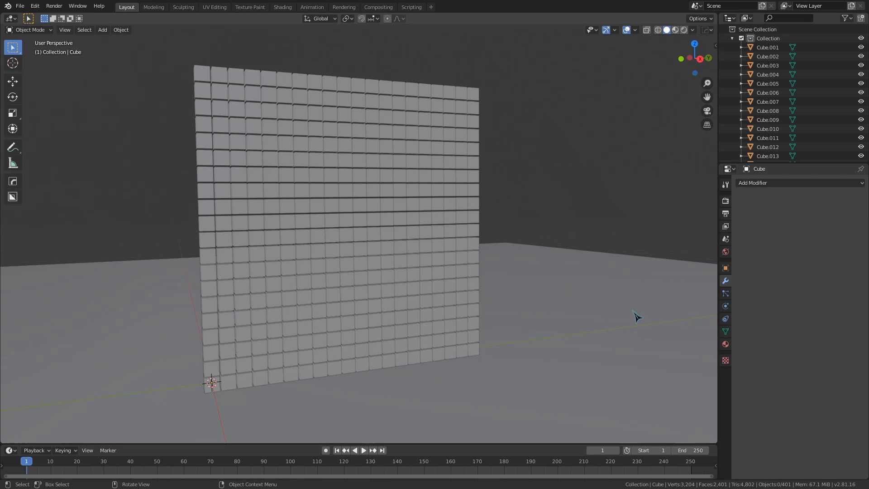
{"action": "mouse_move", "coordinate": [603, 307]}
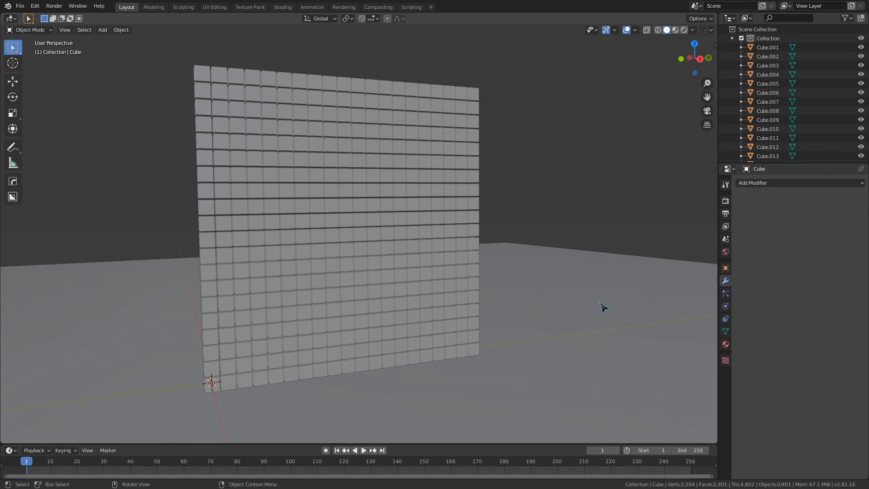
{"action": "mouse_move", "coordinate": [598, 308]}
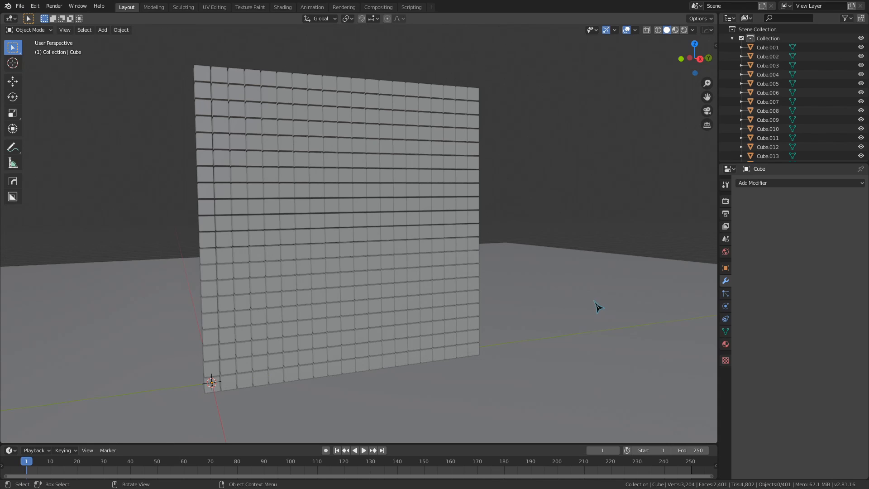
{"action": "mouse_move", "coordinate": [597, 307]}
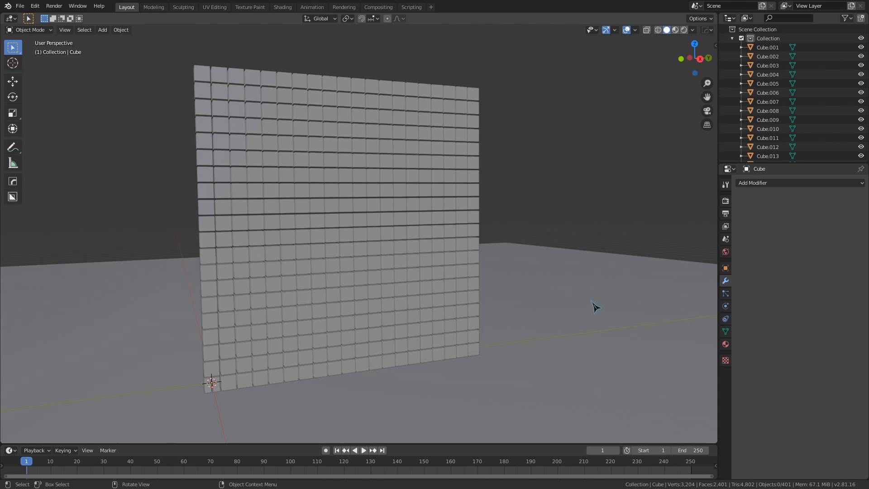
Scroll the view of the cube-wall scene with about 400 separate cubes.
{"action": "scroll", "scroll_direction": "down", "scroll_amount": 3}
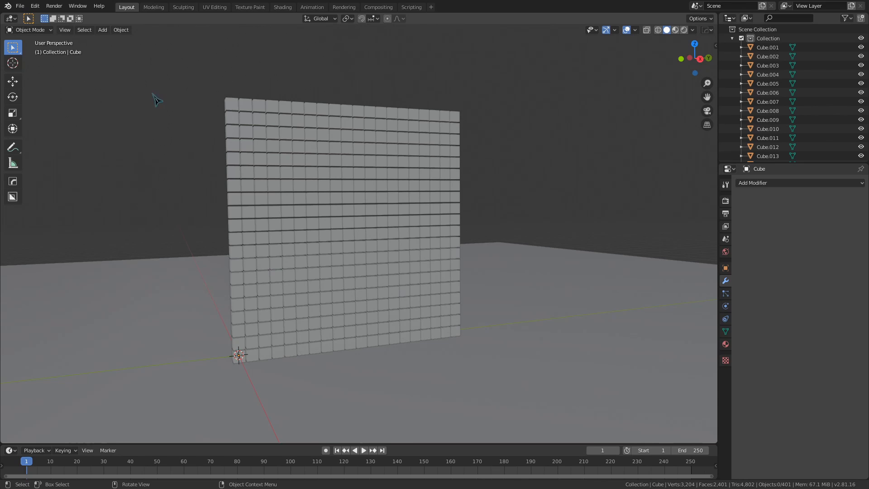
Via Object > Rigid Body, add the cubes as Active, change shape to Box, calculate mass, and try Connect.
{"action": "left_click", "coordinate": [120, 29]}
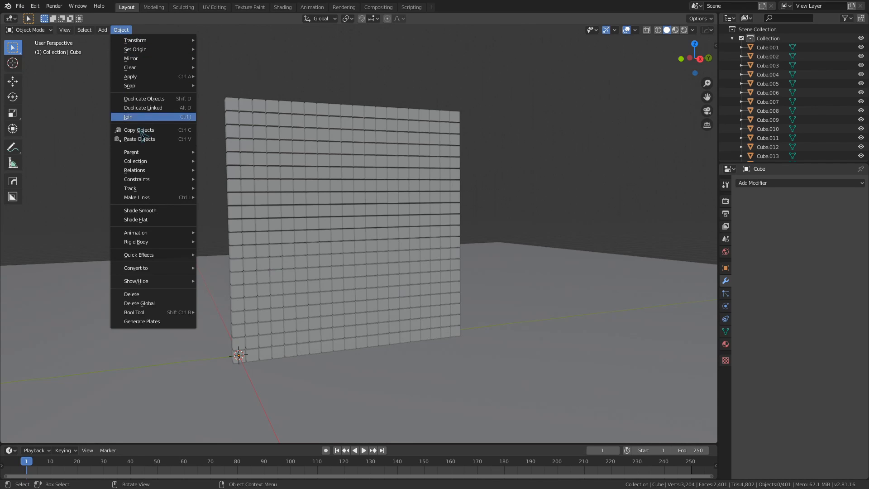
{"action": "mouse_move", "coordinate": [135, 242]}
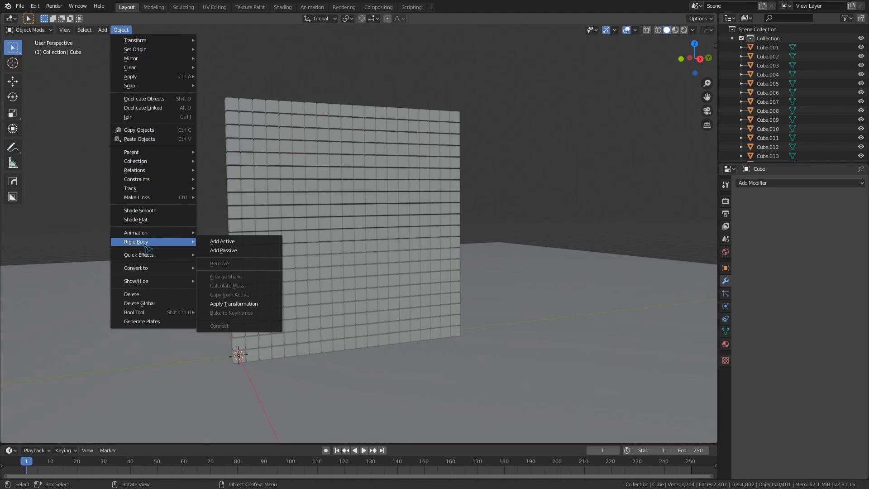
{"action": "mouse_move", "coordinate": [222, 241]}
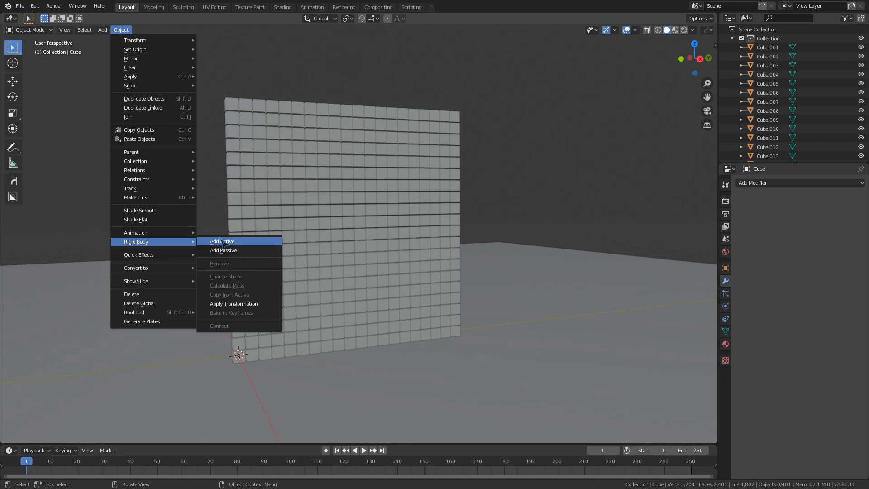
{"action": "mouse_move", "coordinate": [222, 241]}
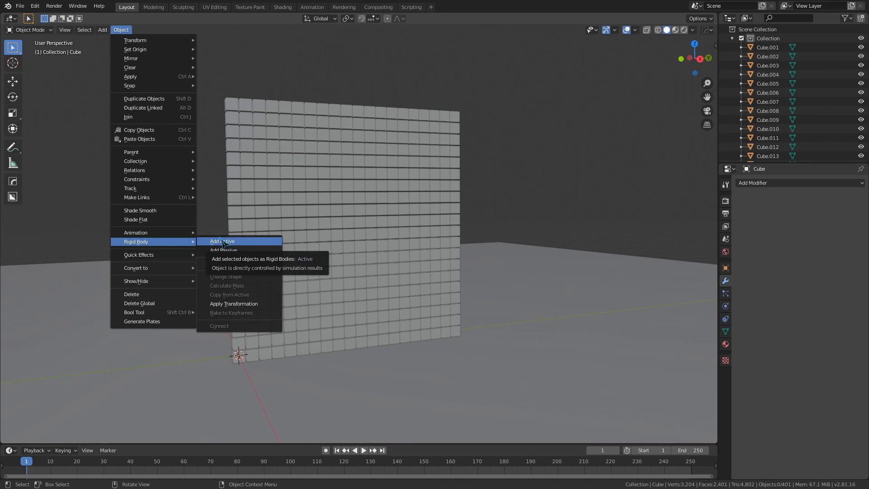
{"action": "left_click", "coordinate": [221, 240]}
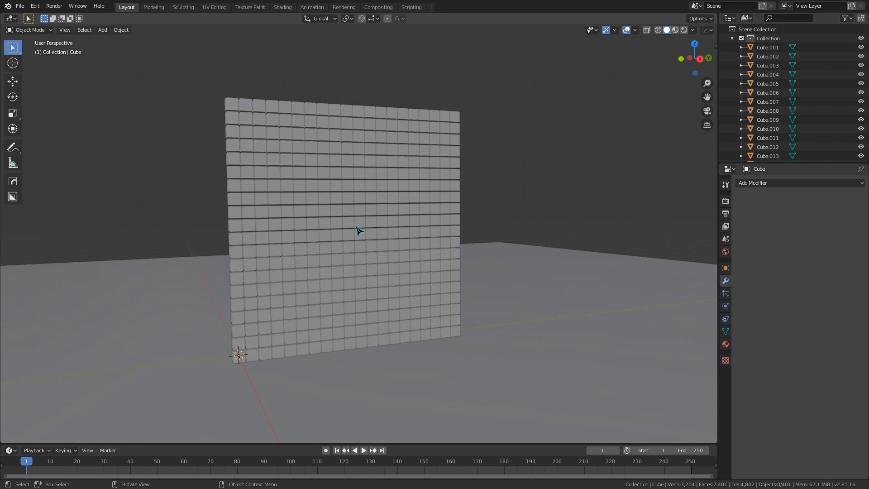
{"action": "left_click", "coordinate": [120, 29]}
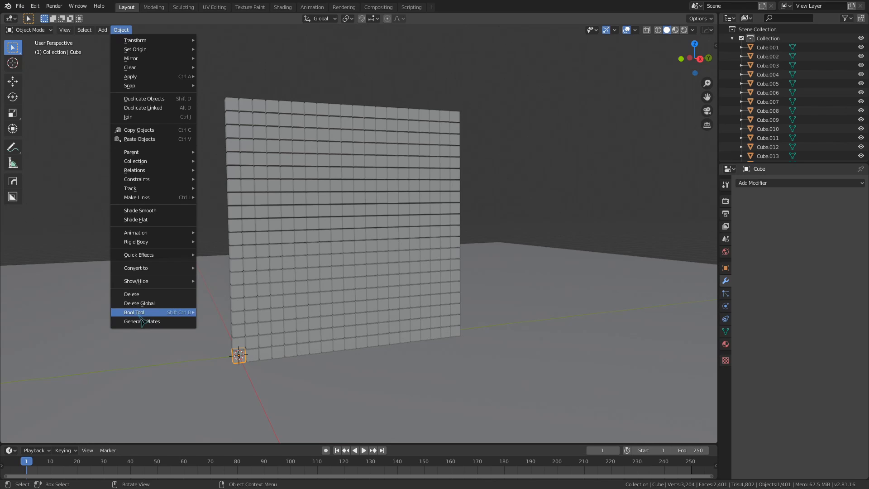
{"action": "mouse_move", "coordinate": [154, 232]}
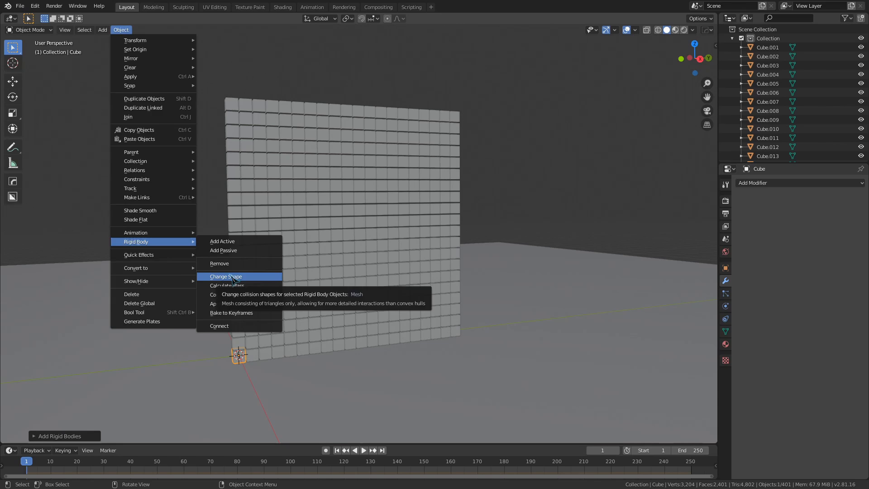
{"action": "left_click", "coordinate": [224, 276]}
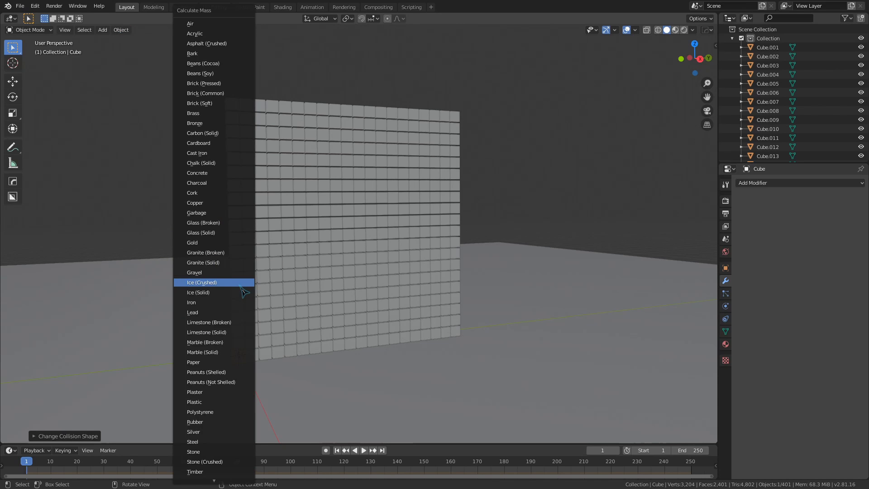
{"action": "mouse_move", "coordinate": [209, 362]}
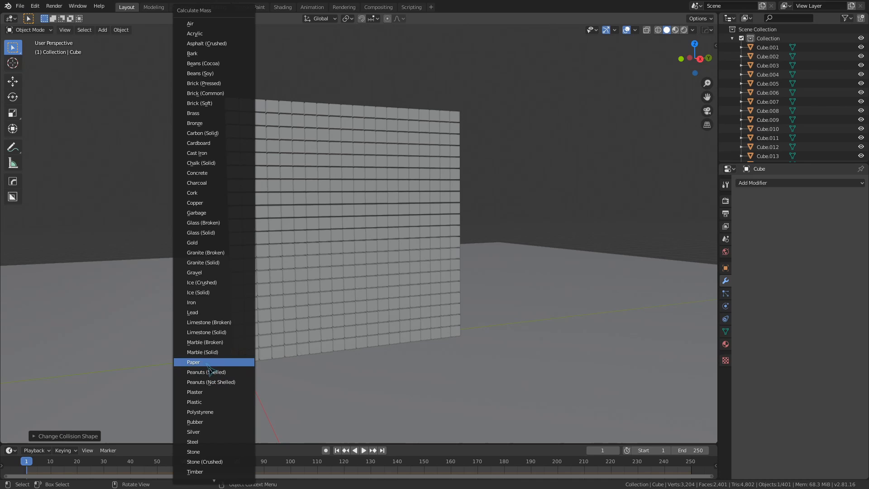
{"action": "left_click", "coordinate": [193, 362]}
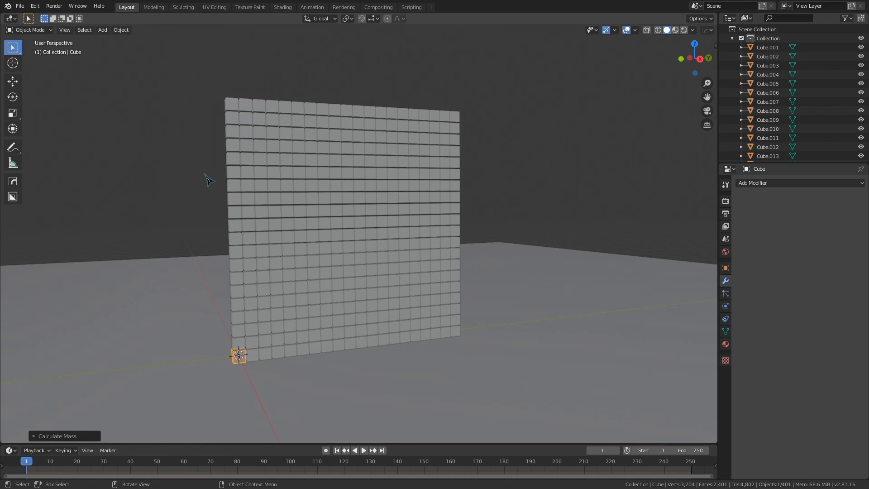
{"action": "left_click", "coordinate": [120, 29]}
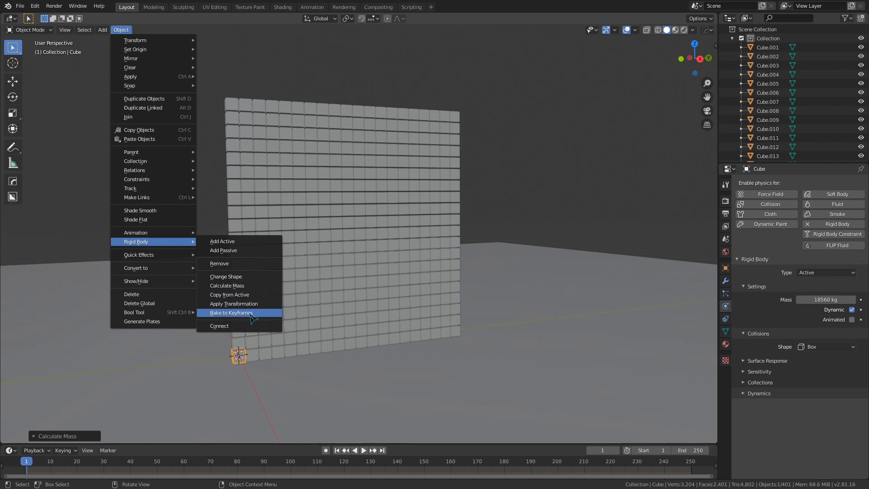
{"action": "mouse_move", "coordinate": [243, 325]}
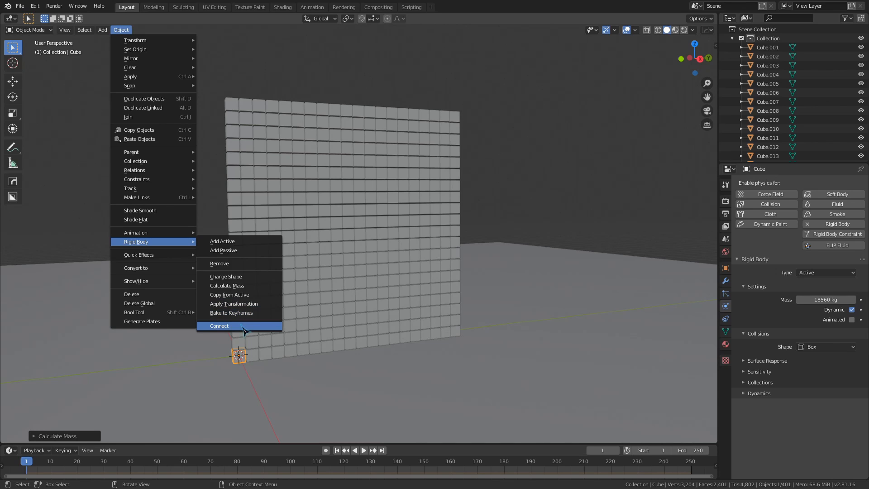
{"action": "left_click", "coordinate": [219, 325]}
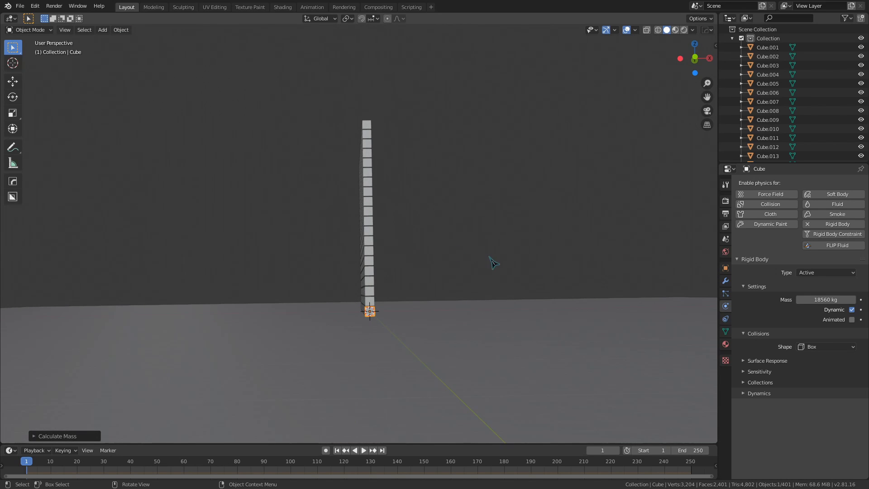
{"action": "mouse_move", "coordinate": [859, 272]}
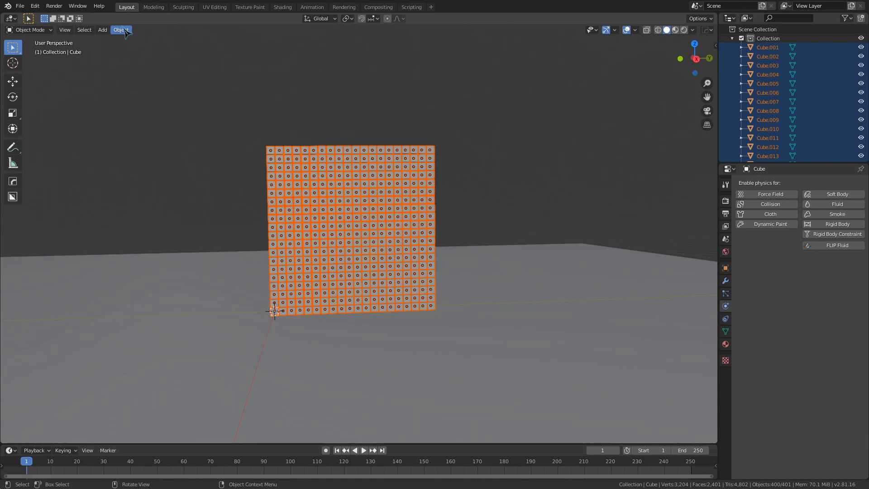
Connect the selected wall cubes with rigid body constraints via Object > Rigid Body > Connect.
{"action": "left_click", "coordinate": [363, 450]}
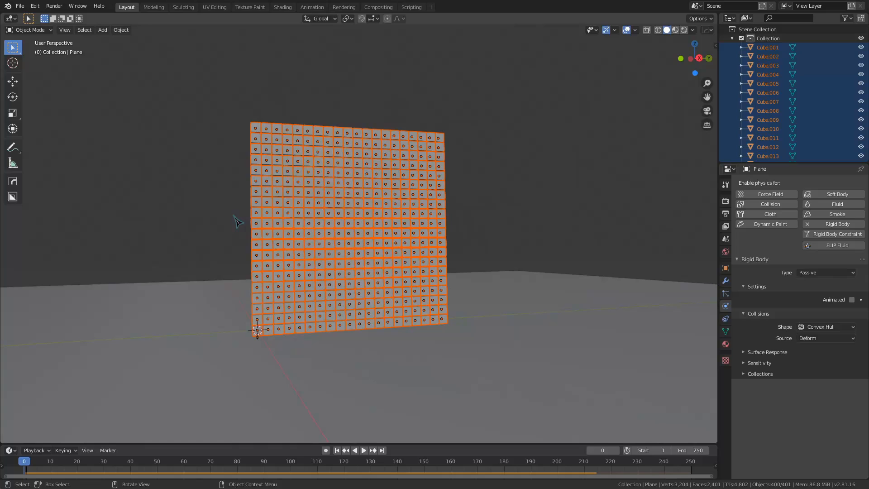
{"action": "left_click", "coordinate": [120, 29]}
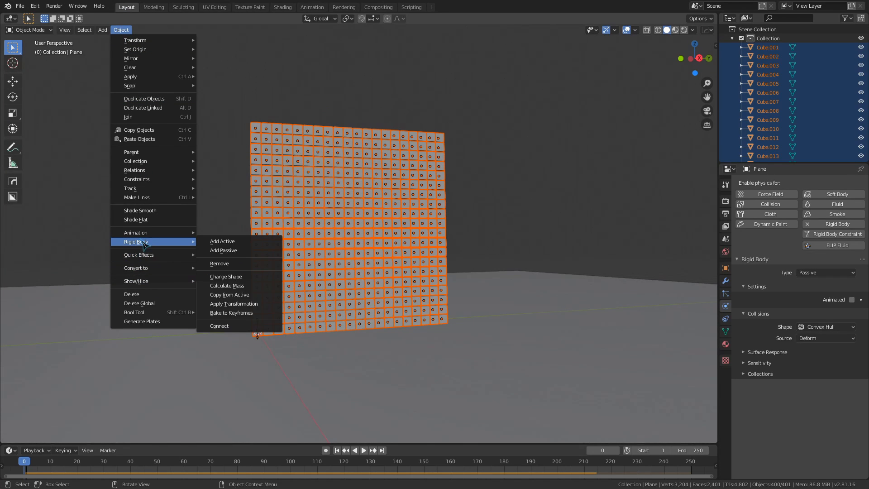
{"action": "mouse_move", "coordinate": [219, 326]}
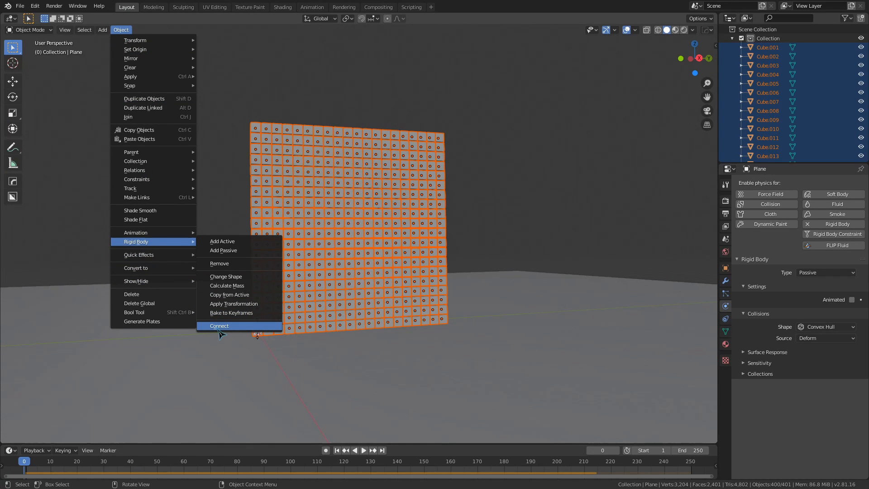
{"action": "left_click", "coordinate": [219, 325]}
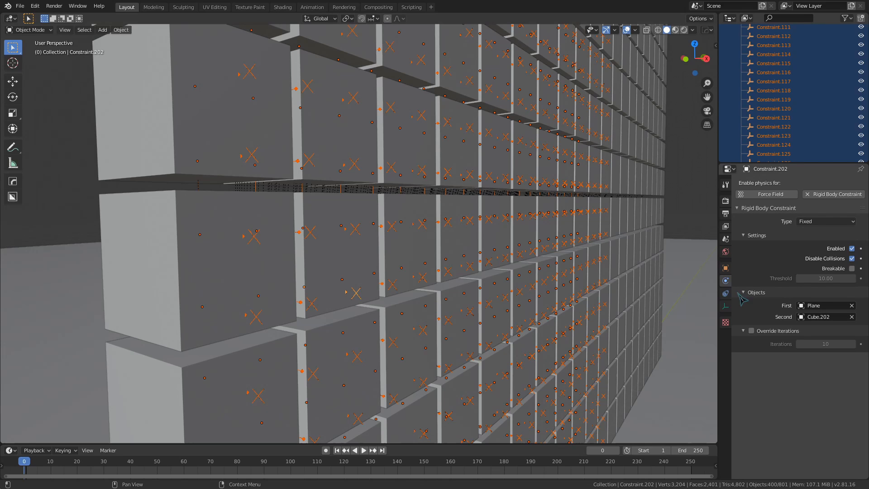
Enable Breakable on the fixed constraints with a break threshold of 2.00.
{"action": "left_click", "coordinate": [853, 268]}
{"action": "type", "text": "2"}
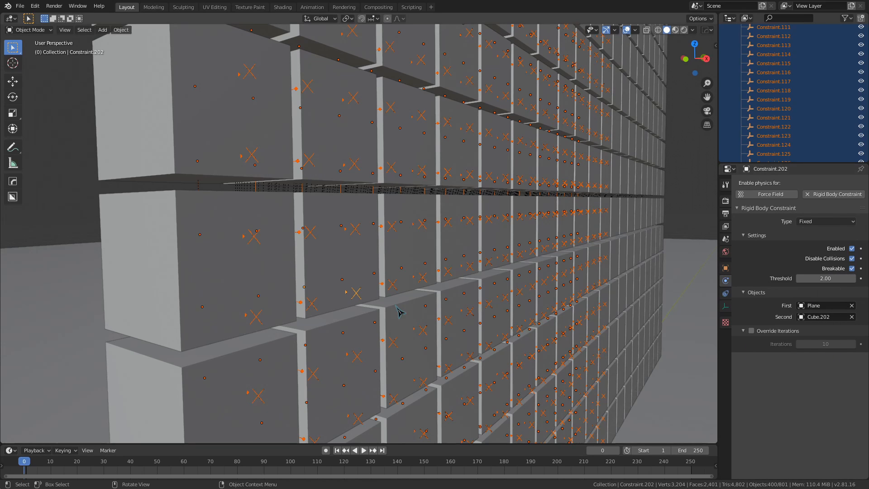
{"action": "left_click", "coordinate": [362, 450]}
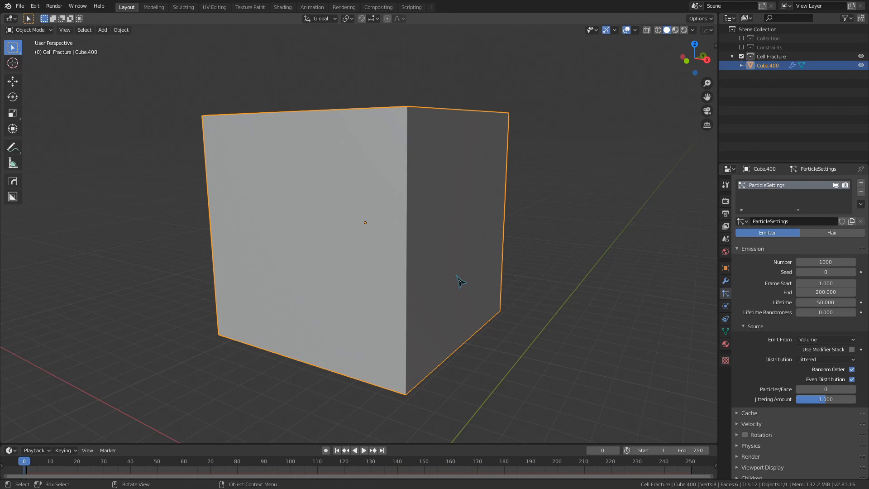
Bring up the F3 operator search over the lone Cell Fracture cube.
{"action": "key", "text": "f3"}
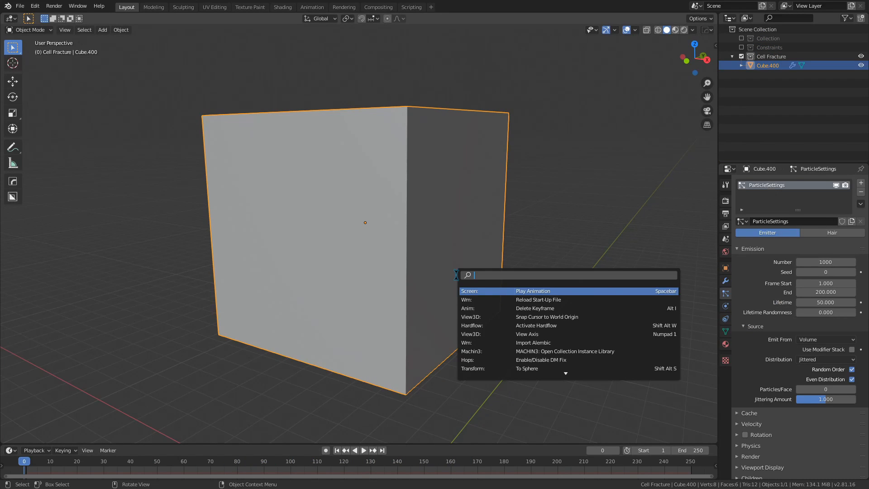